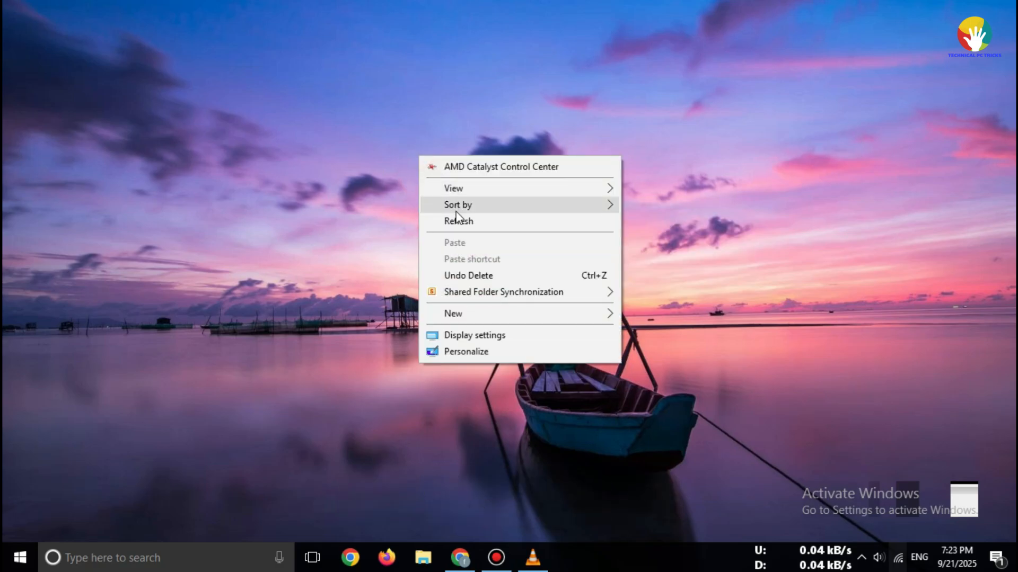
- Refresh the desktop, bring up Chrome, highlight the trial welcome message and switch to the MathWorks homepage
click(451, 215)
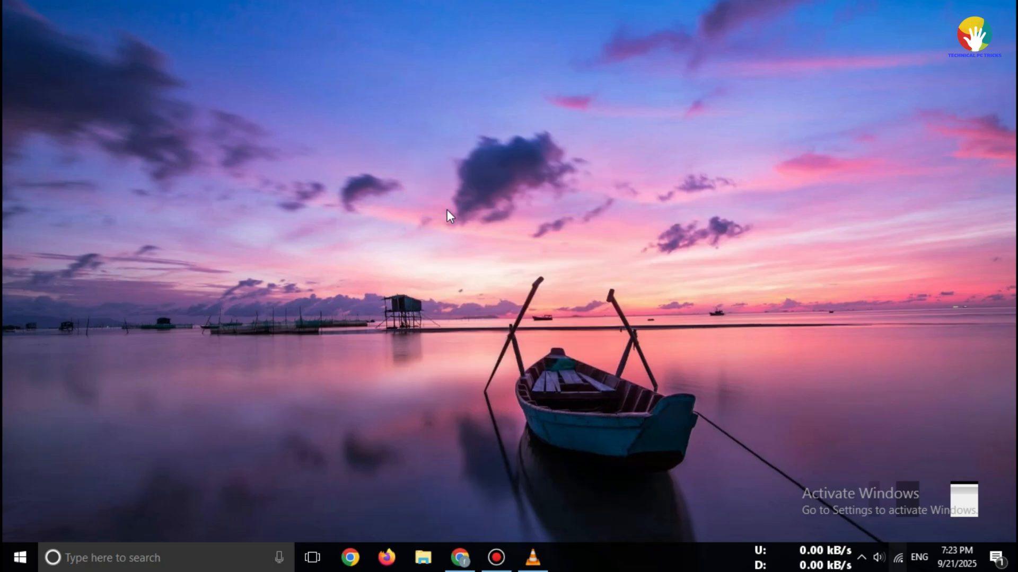
click(460, 557)
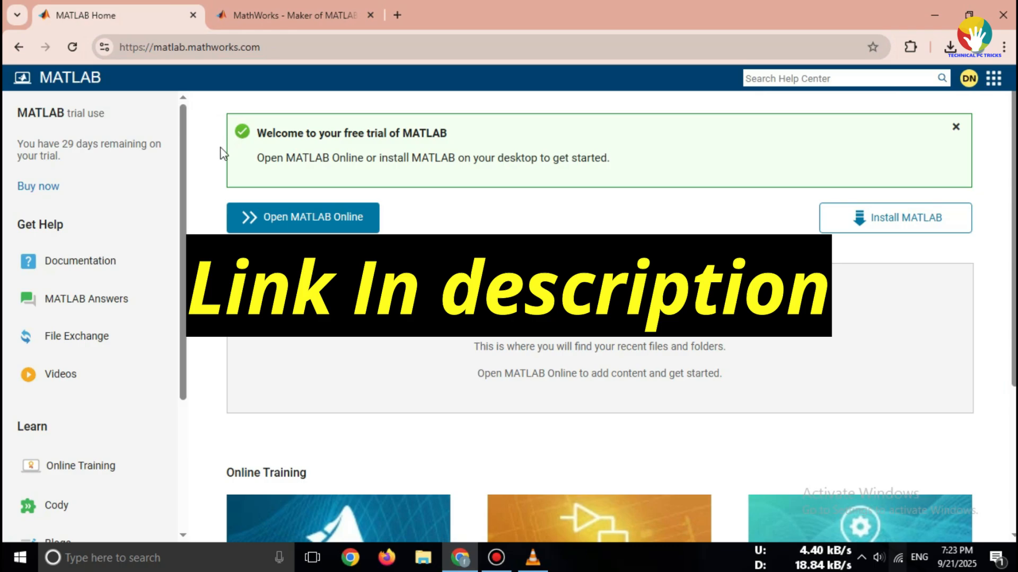
drag(257, 133, 609, 158)
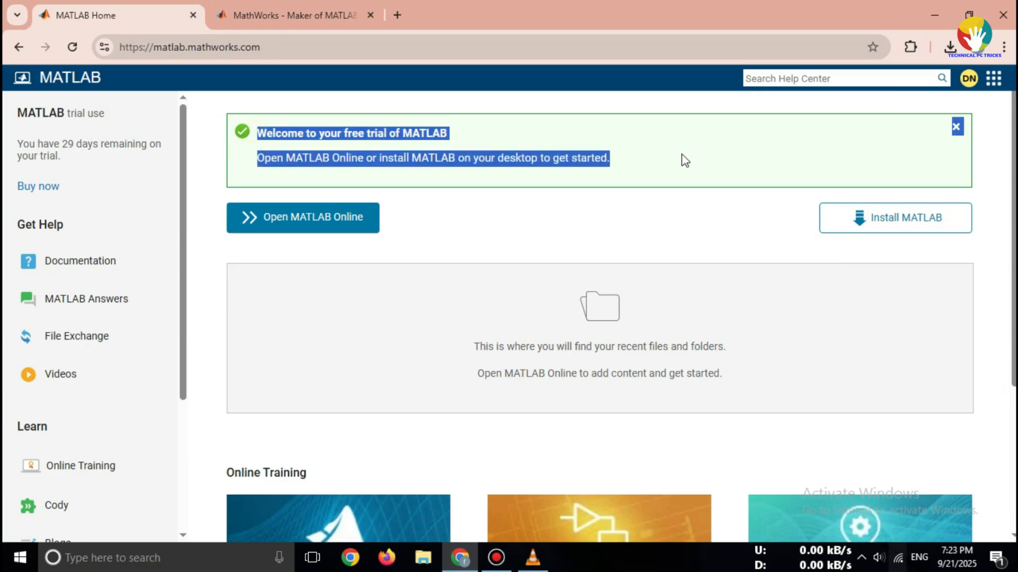
click(292, 15)
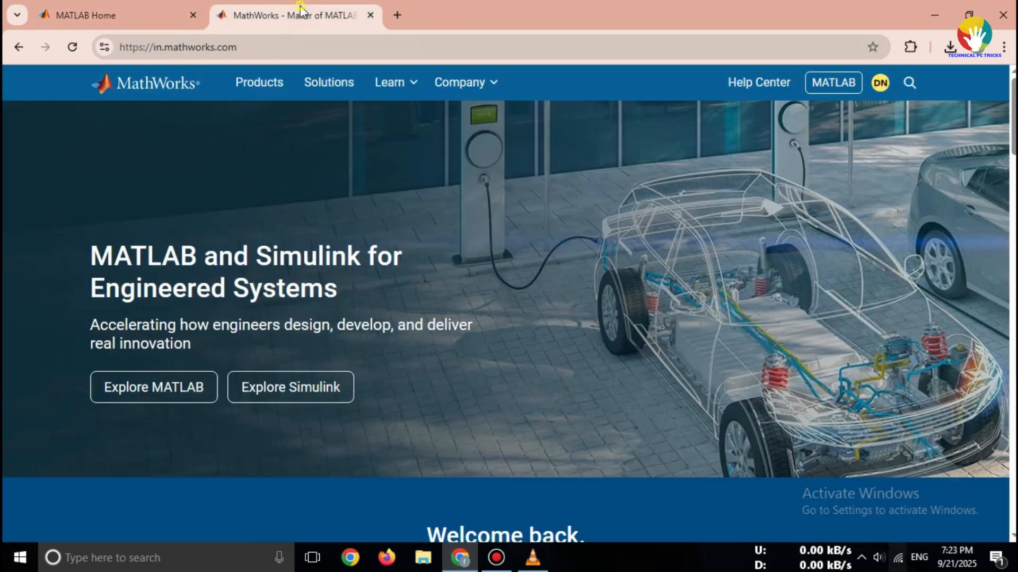
- Scroll the MathWorks homepage down to the 'Get a Trial' section and footer
click(188, 47)
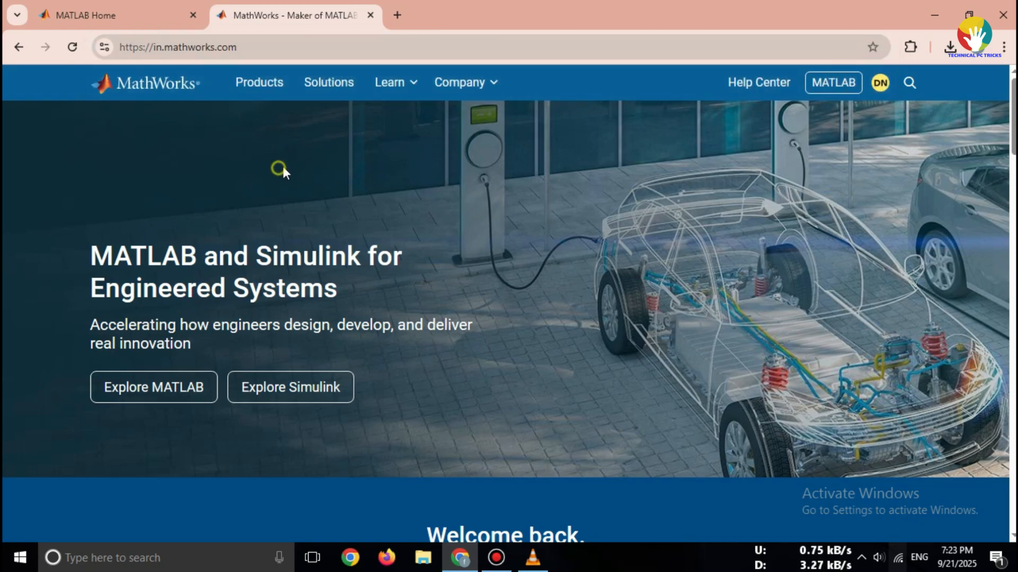
scroll(down, 3)
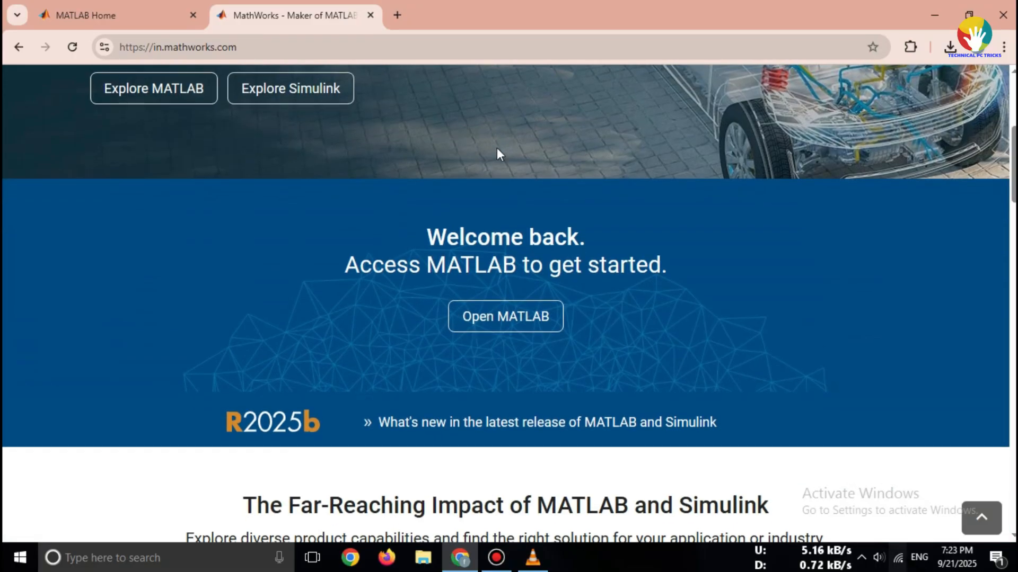
scroll(down, 3)
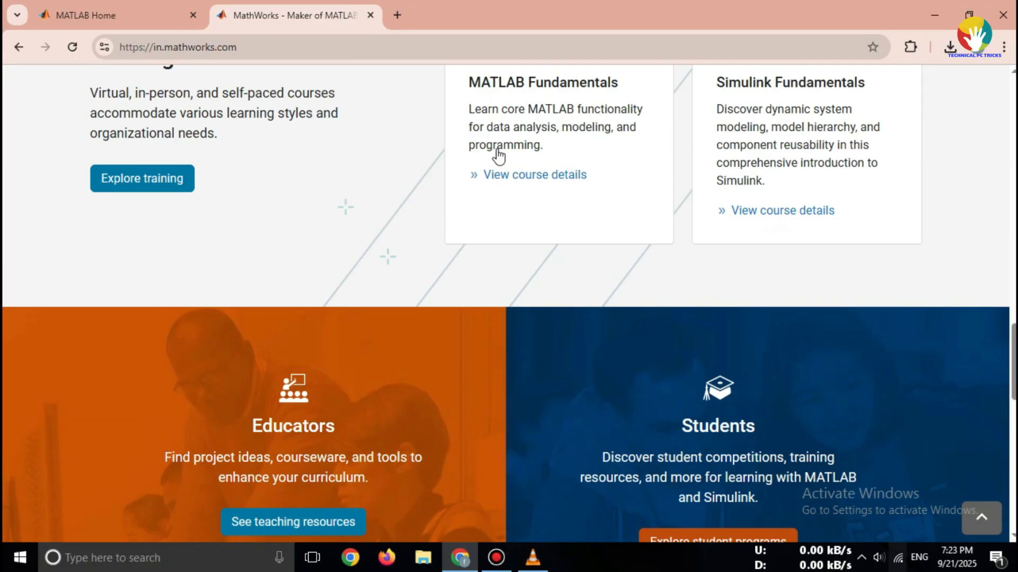
scroll(down, 3)
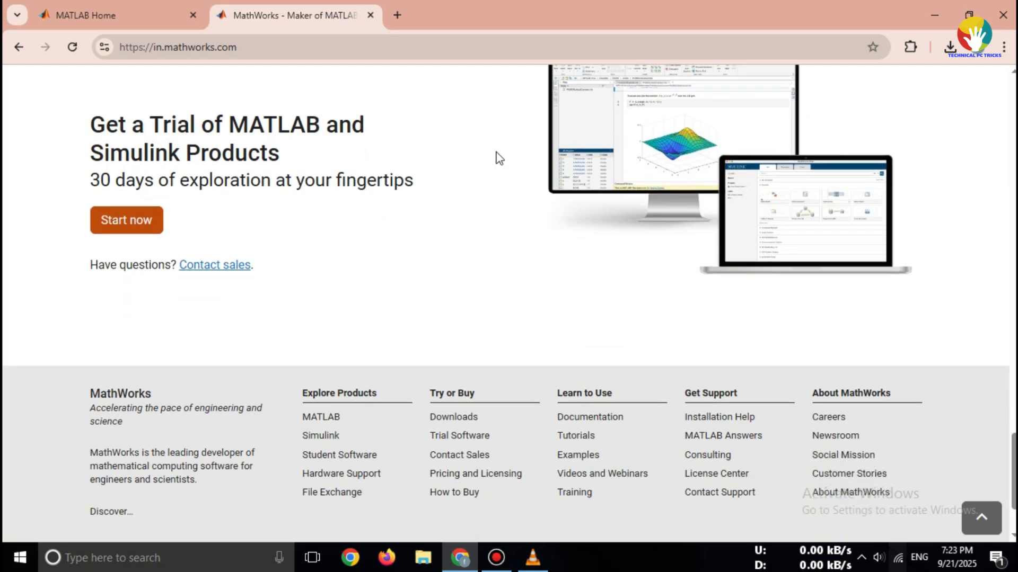
scroll(down, 3)
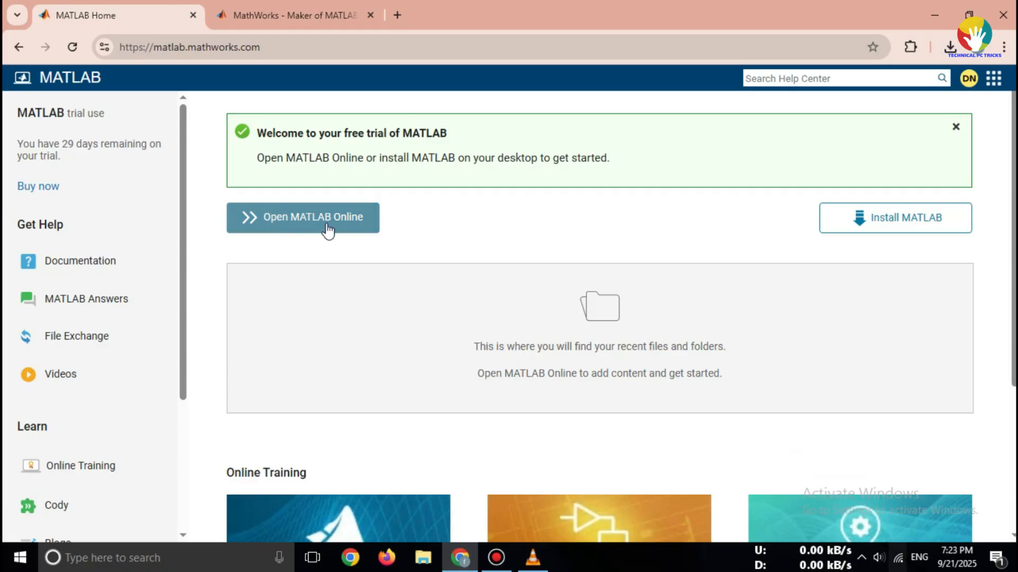
- Launch MATLAB Online, confirming Yes to disconnect the existing MATLAB session
click(312, 217)
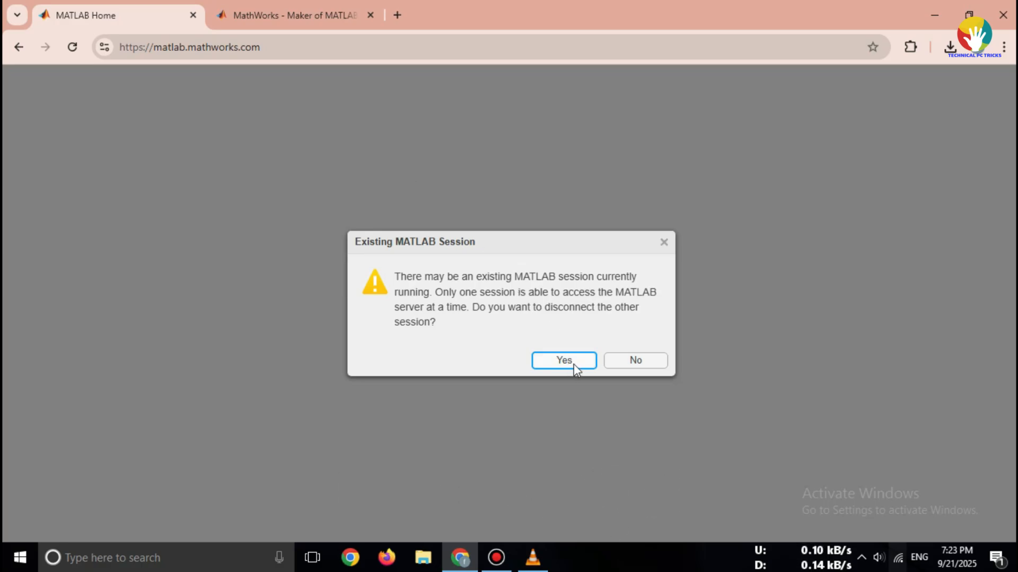
click(562, 360)
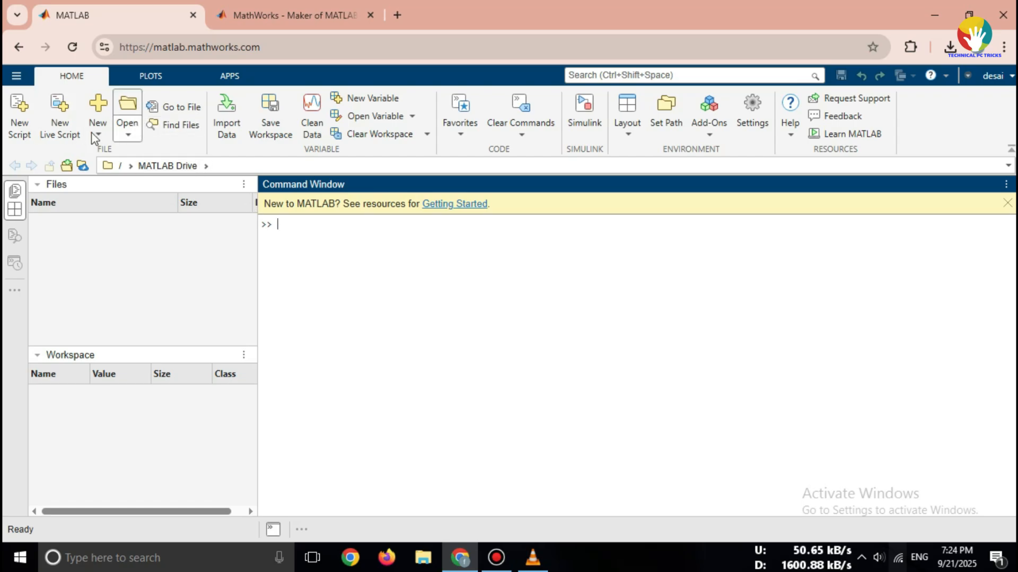
- Create a new untitled script, cancelling the MATLAB Drive Open dialog without choosing a file
click(19, 116)
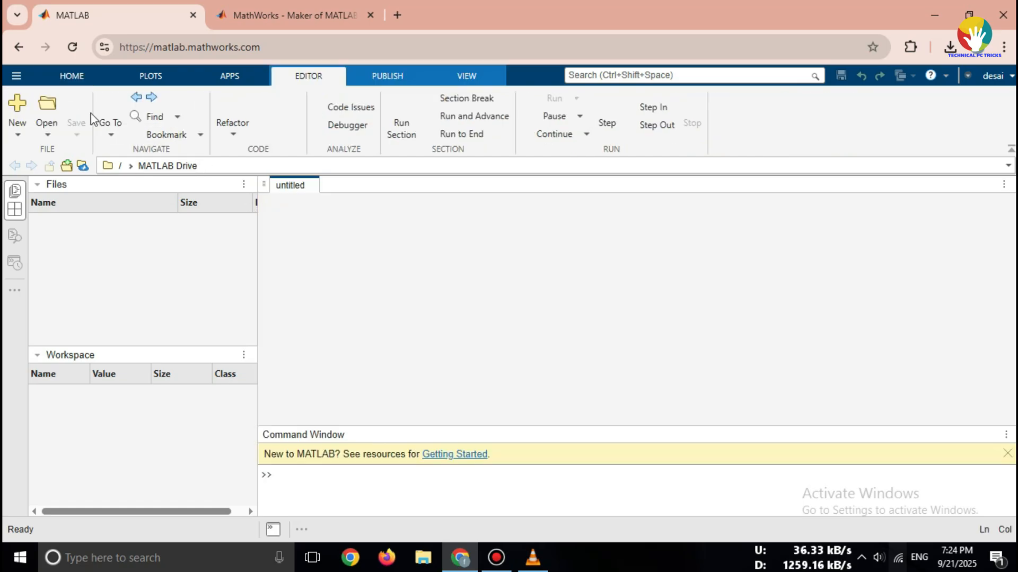
click(46, 104)
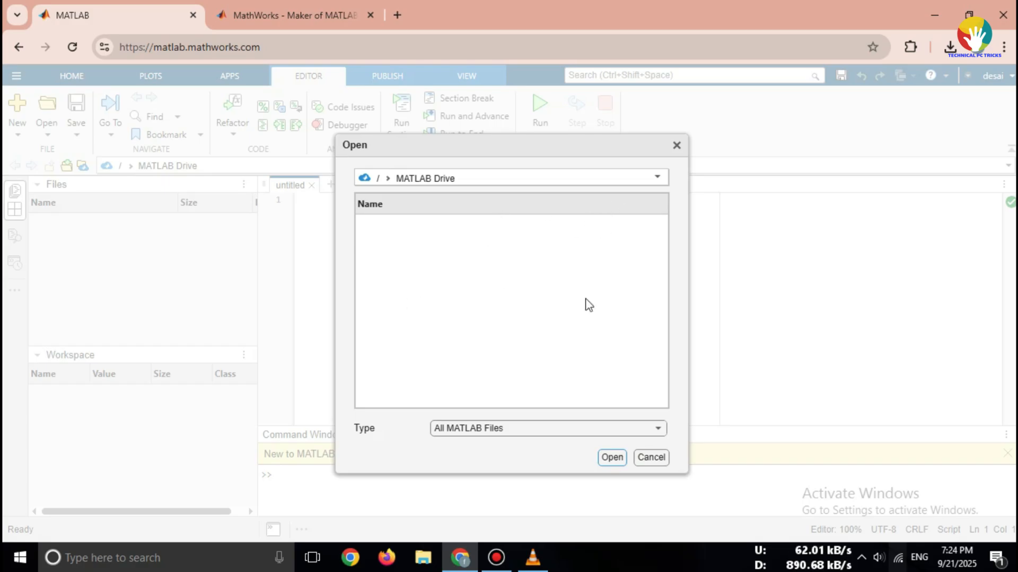
click(650, 457)
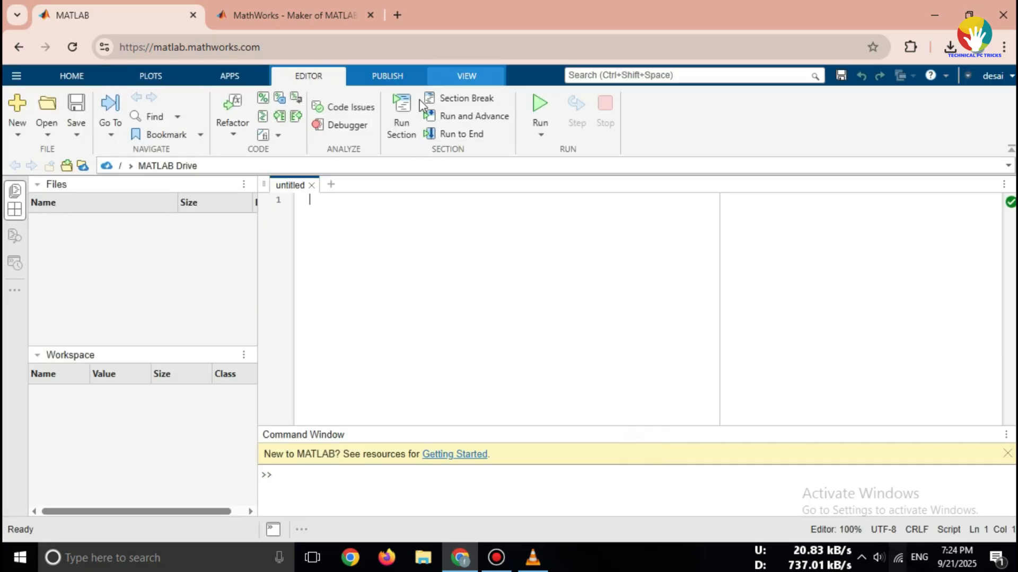
- Browse the Plots, Home and Apps toolstrips, ending on the greyed-out plot gallery
click(150, 76)
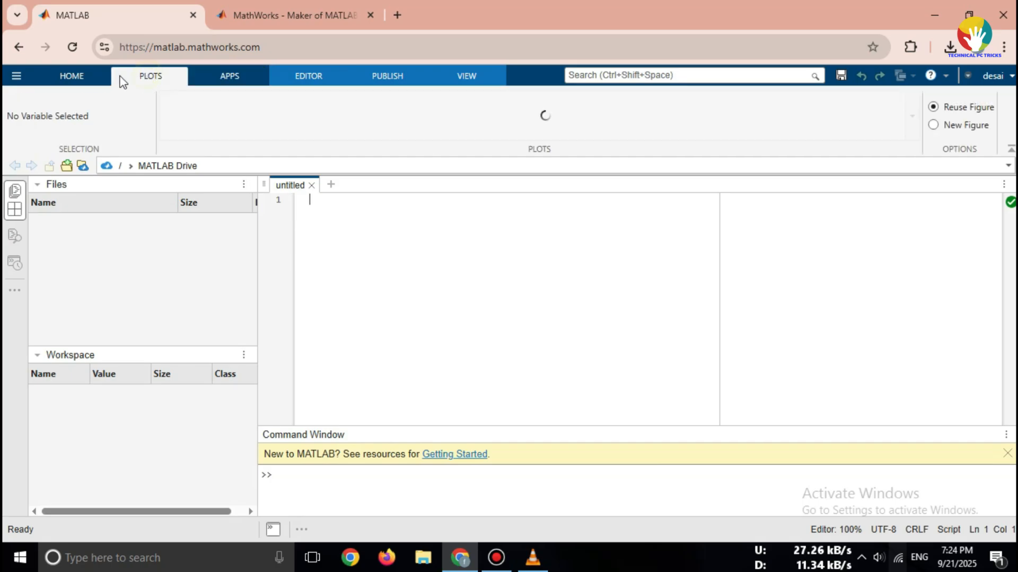
click(71, 76)
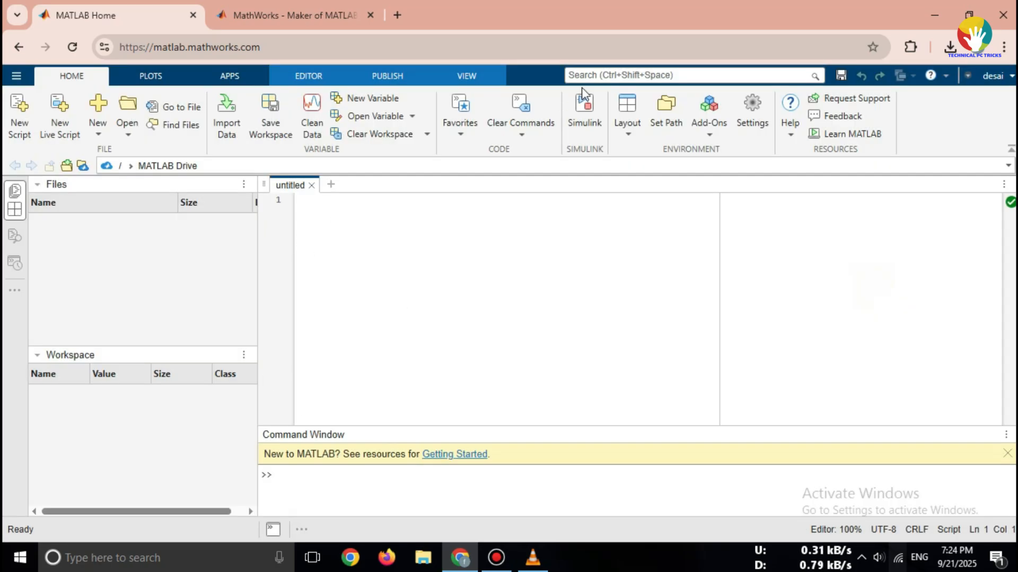
mouse_move(803, 170)
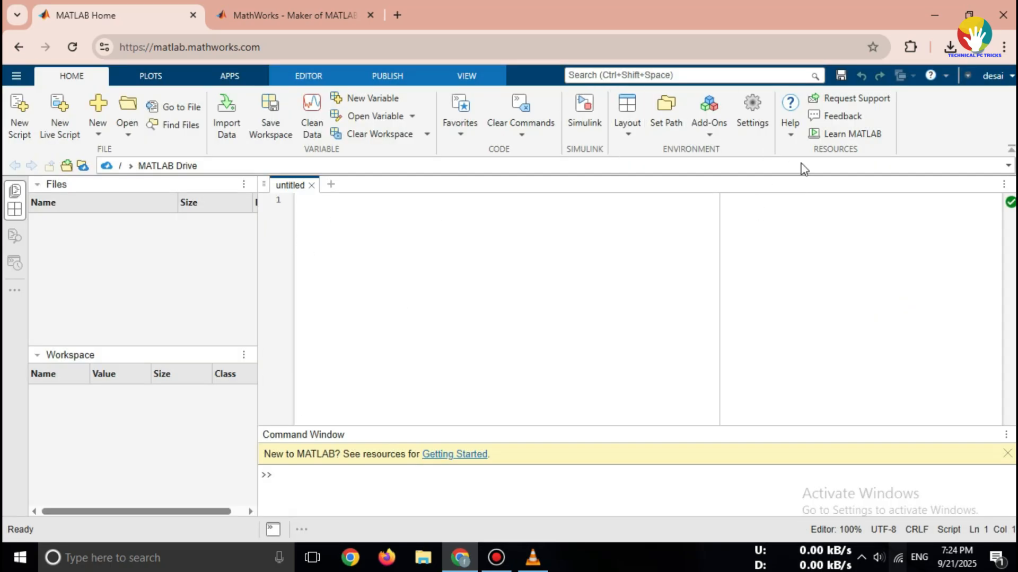
click(466, 76)
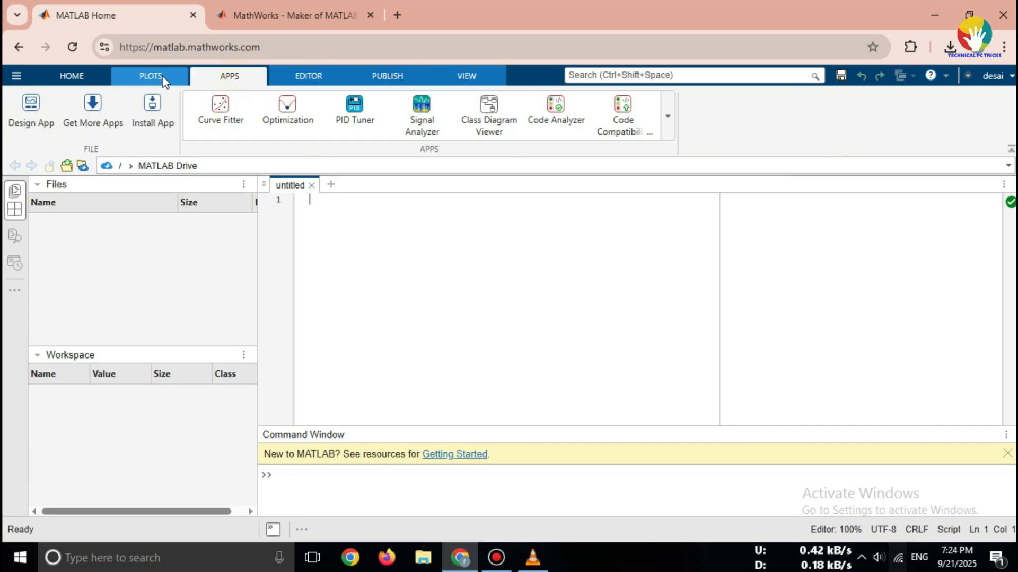
click(149, 76)
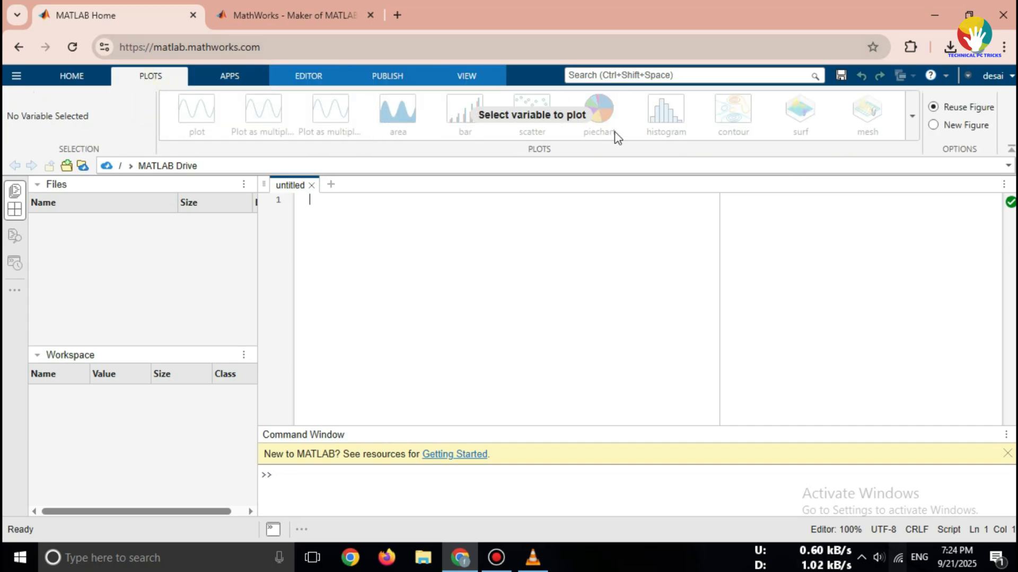
mouse_move(669, 148)
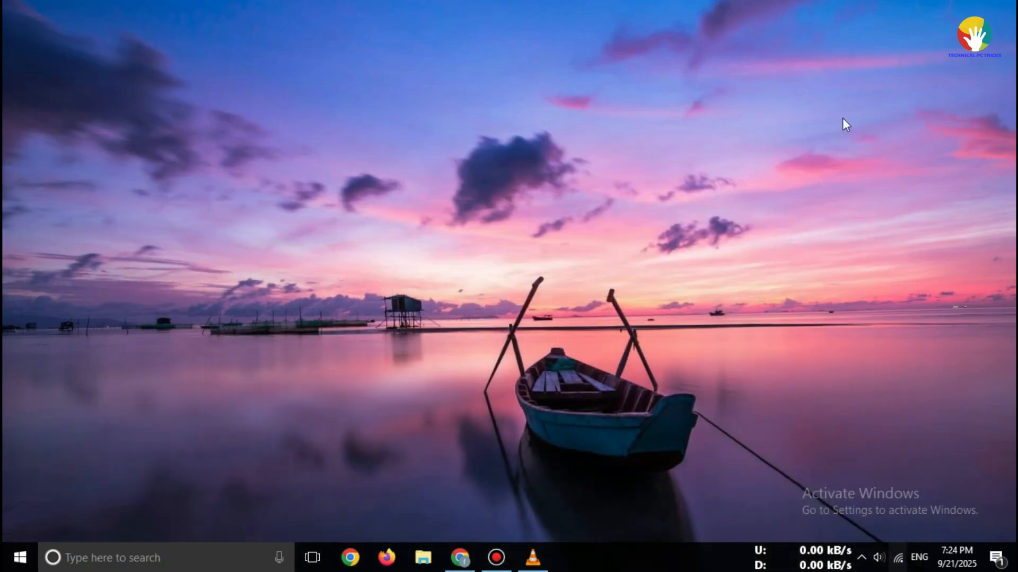
mouse_move(580, 330)
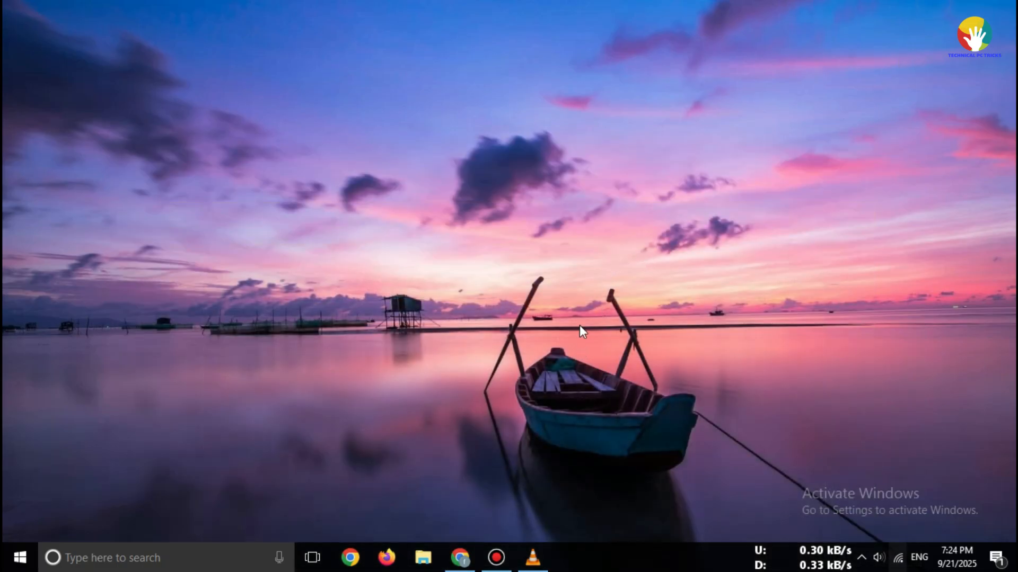